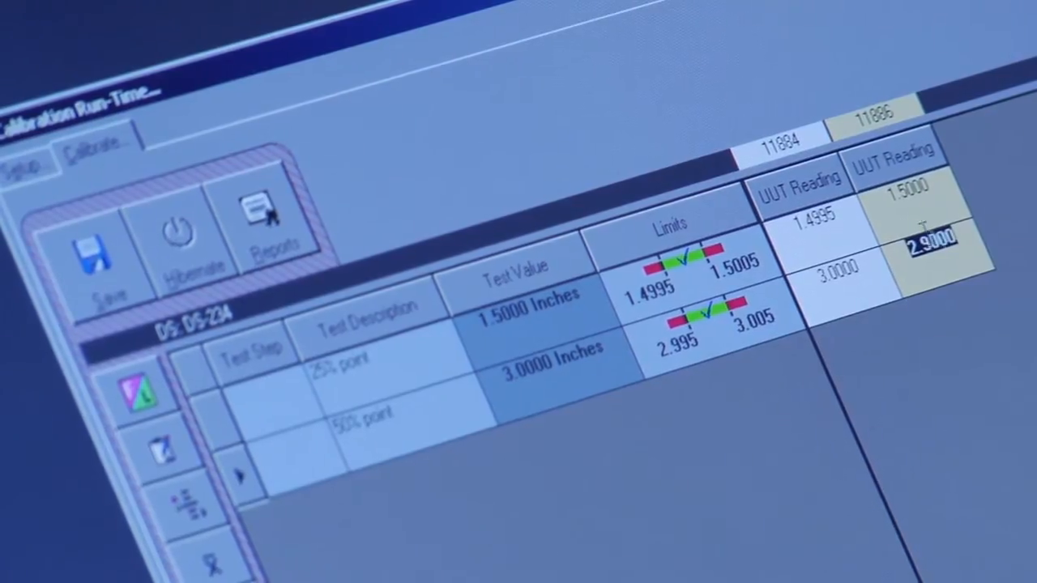
Step: Commit 2.9000 as the UUT reading for the 50% point, flagged out of tolerance
left_click(839, 269)
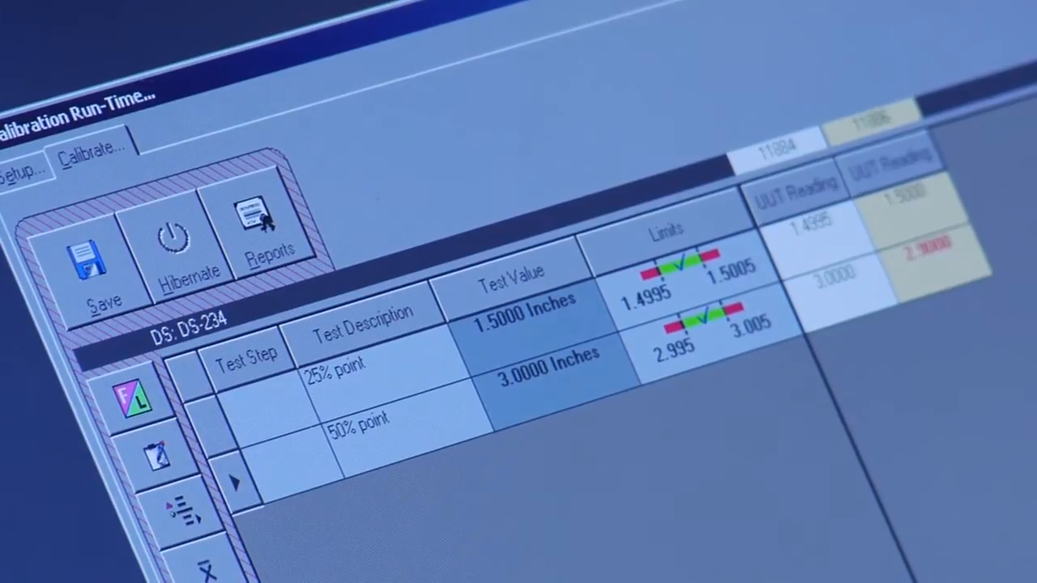
mouse_move(159, 451)
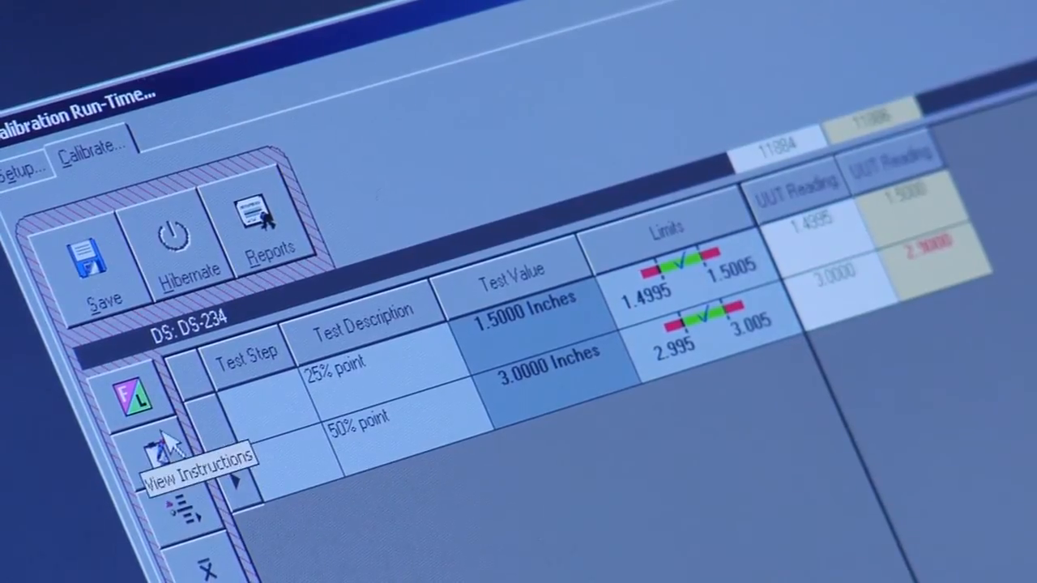
mouse_move(133, 397)
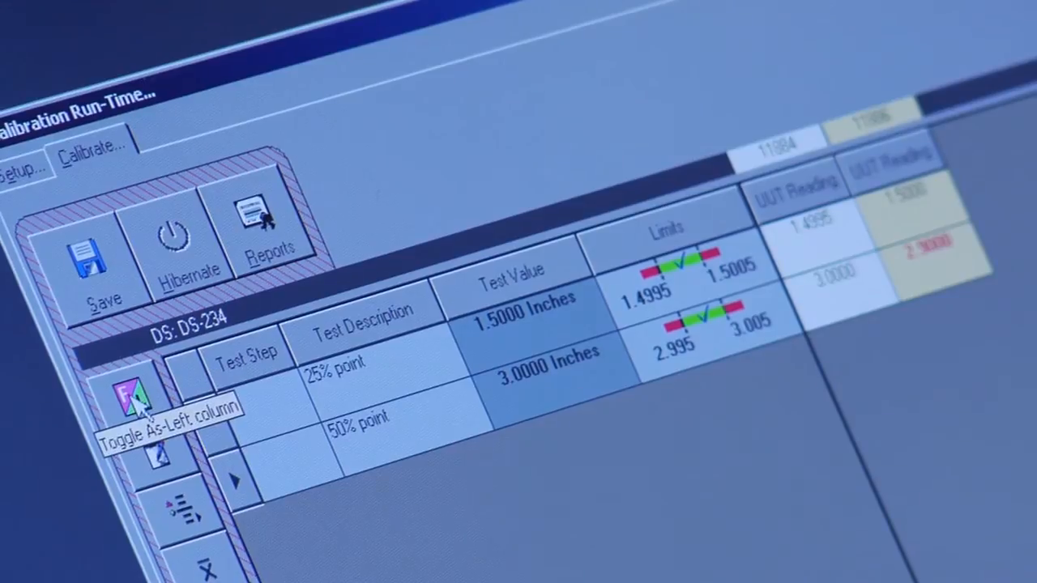
Step: Show the As-Left column and enter 1.500 as the first as-left reading
left_click(133, 397)
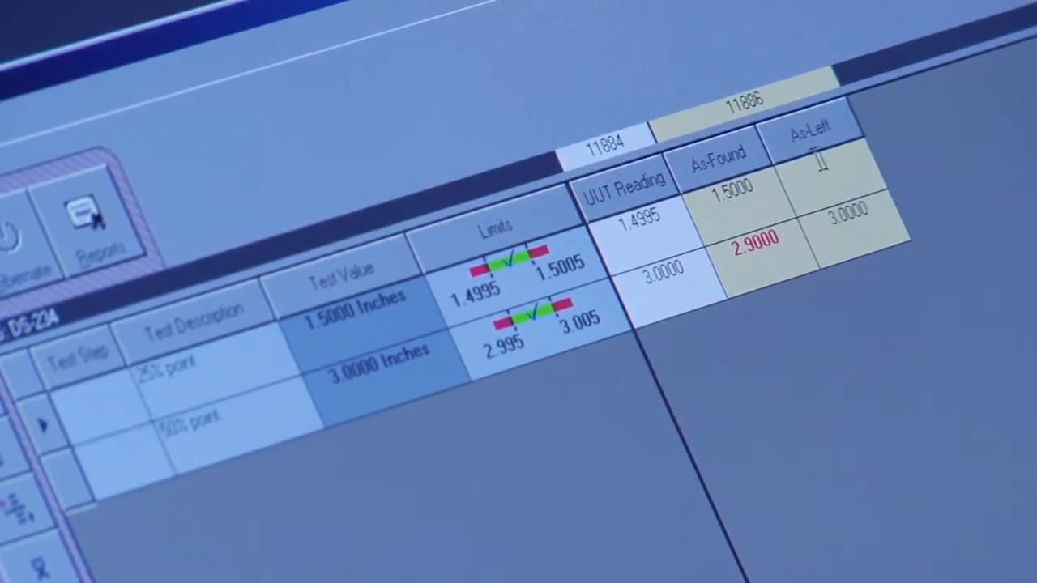
type("1.5000")
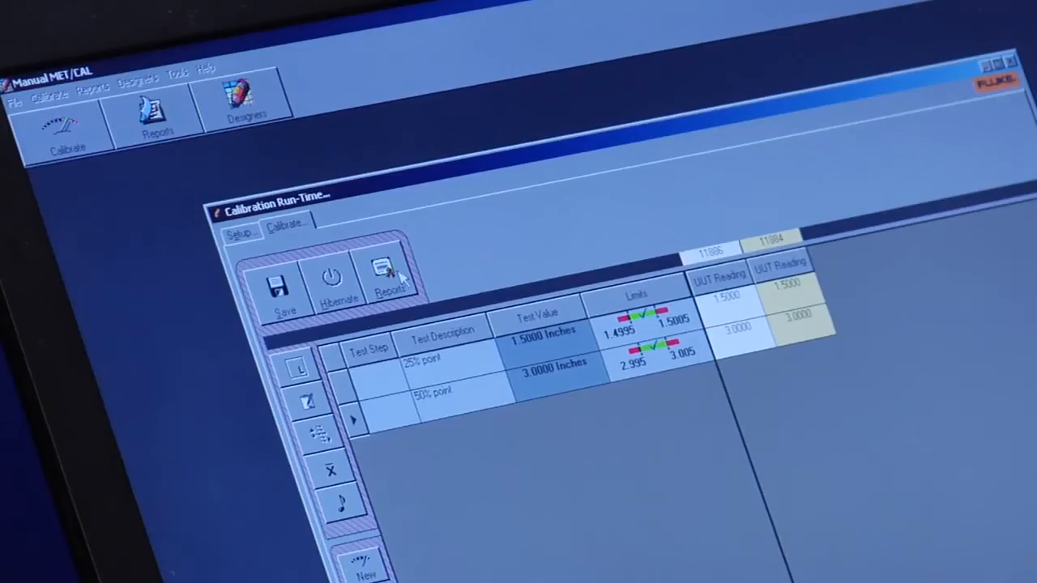
Step: Save the corrected calibration results and bring up the Batch Reporting report list
left_click(386, 275)
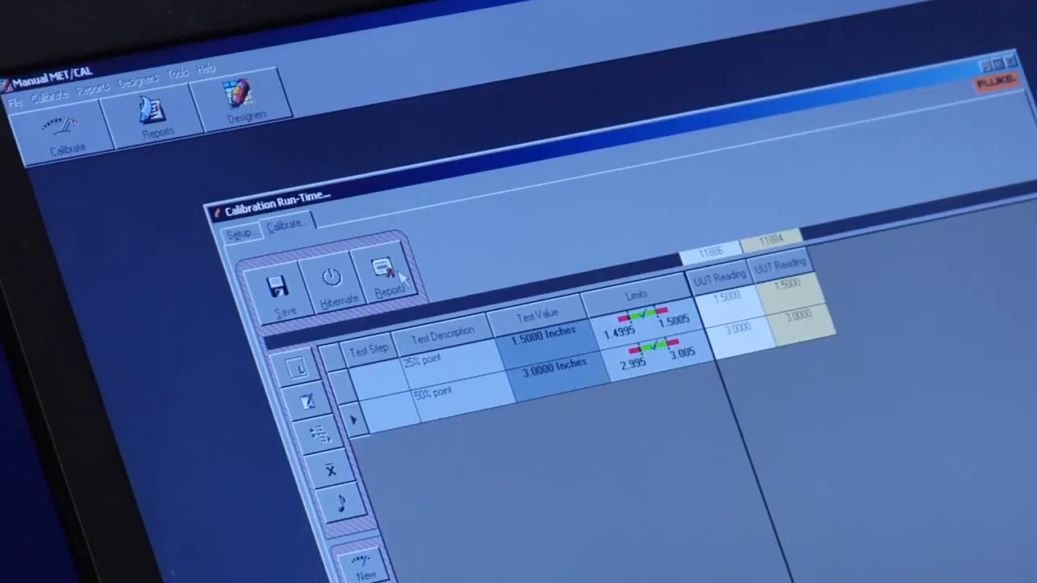
left_click(389, 276)
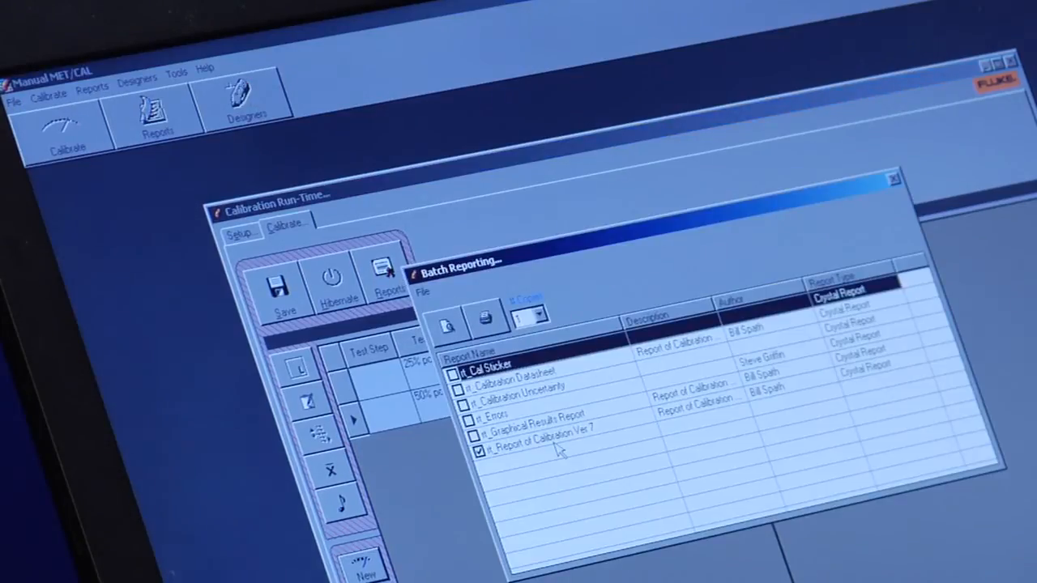